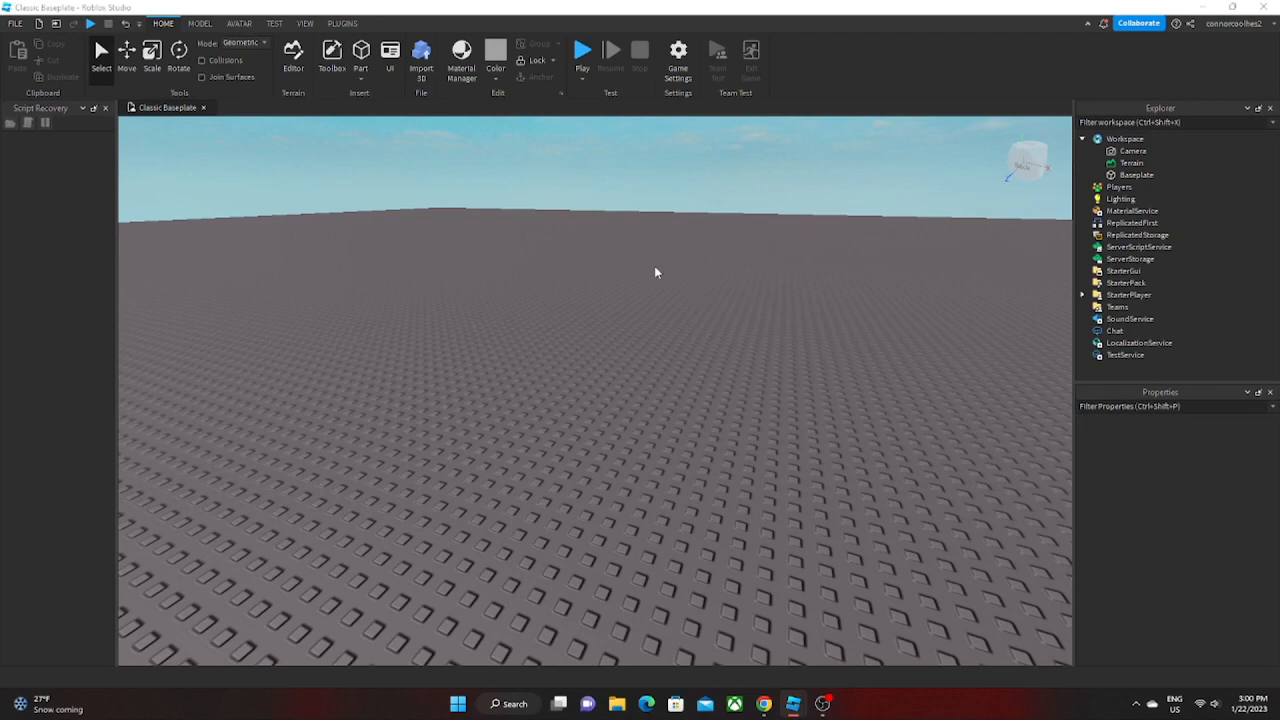
mouse_move(533, 306)
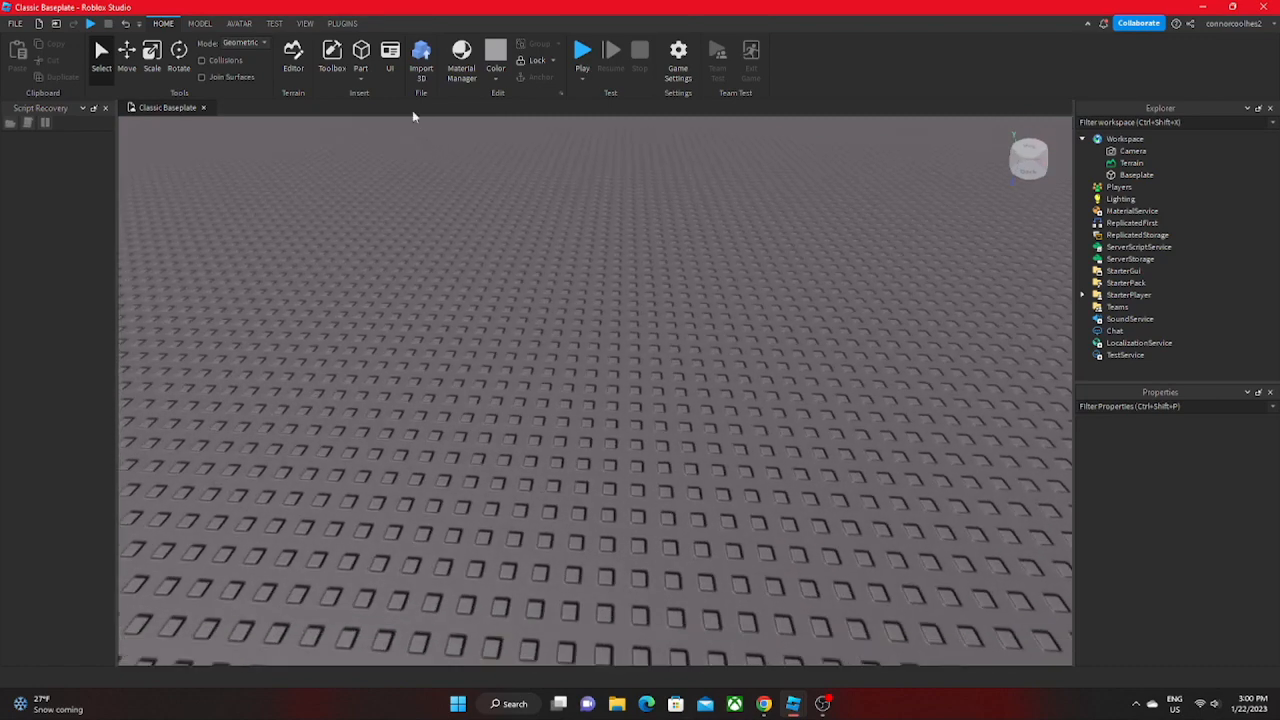
Insert a new part, name it KillBrick, and colour it red
click(360, 55)
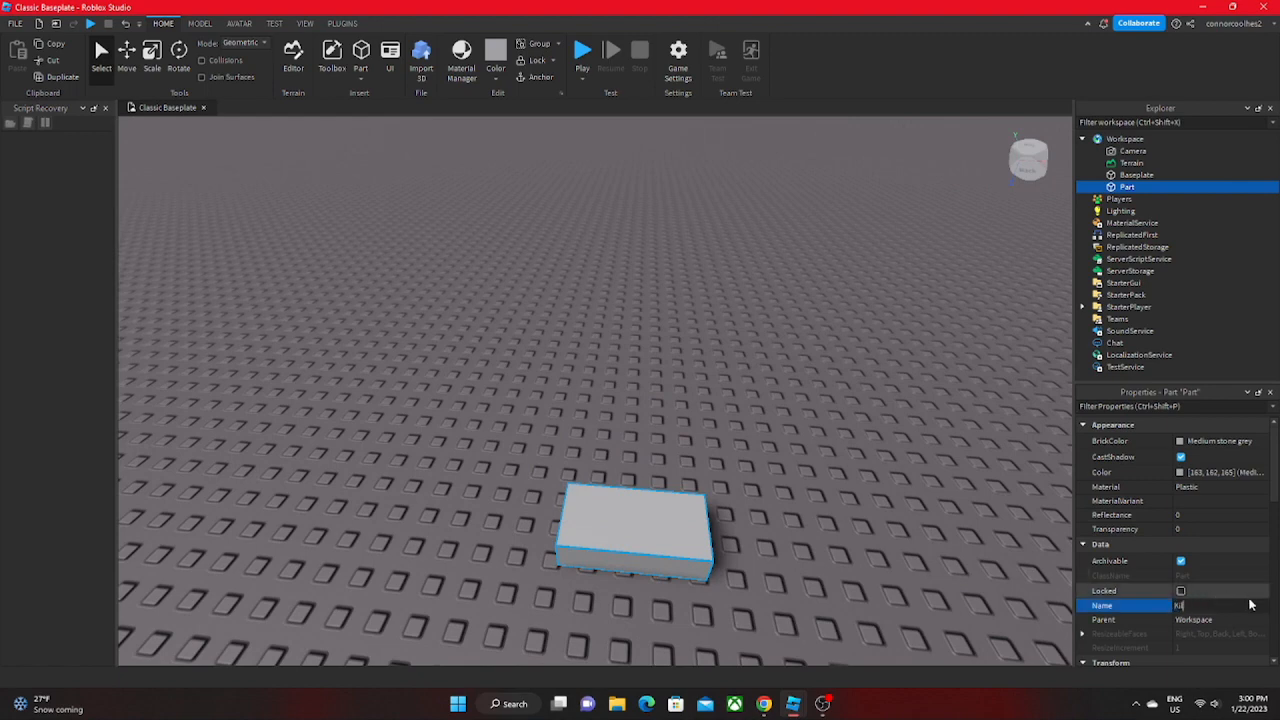
text(KillBrick)
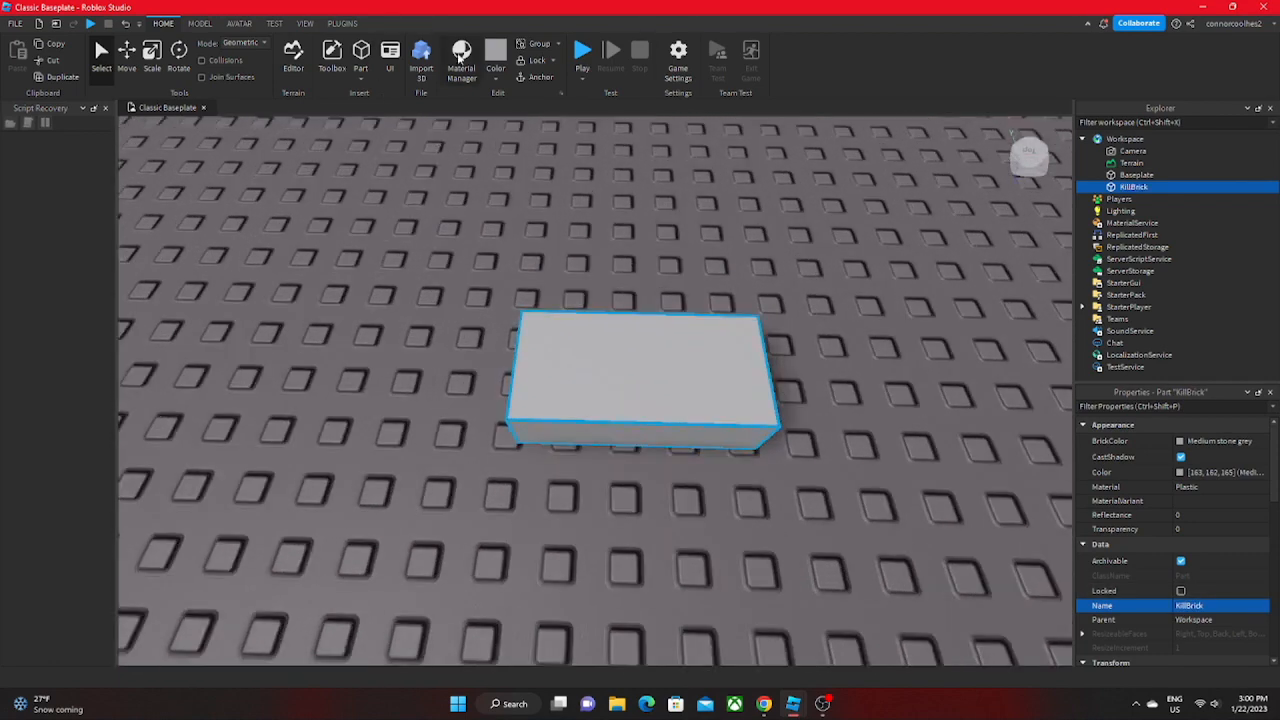
click(495, 52)
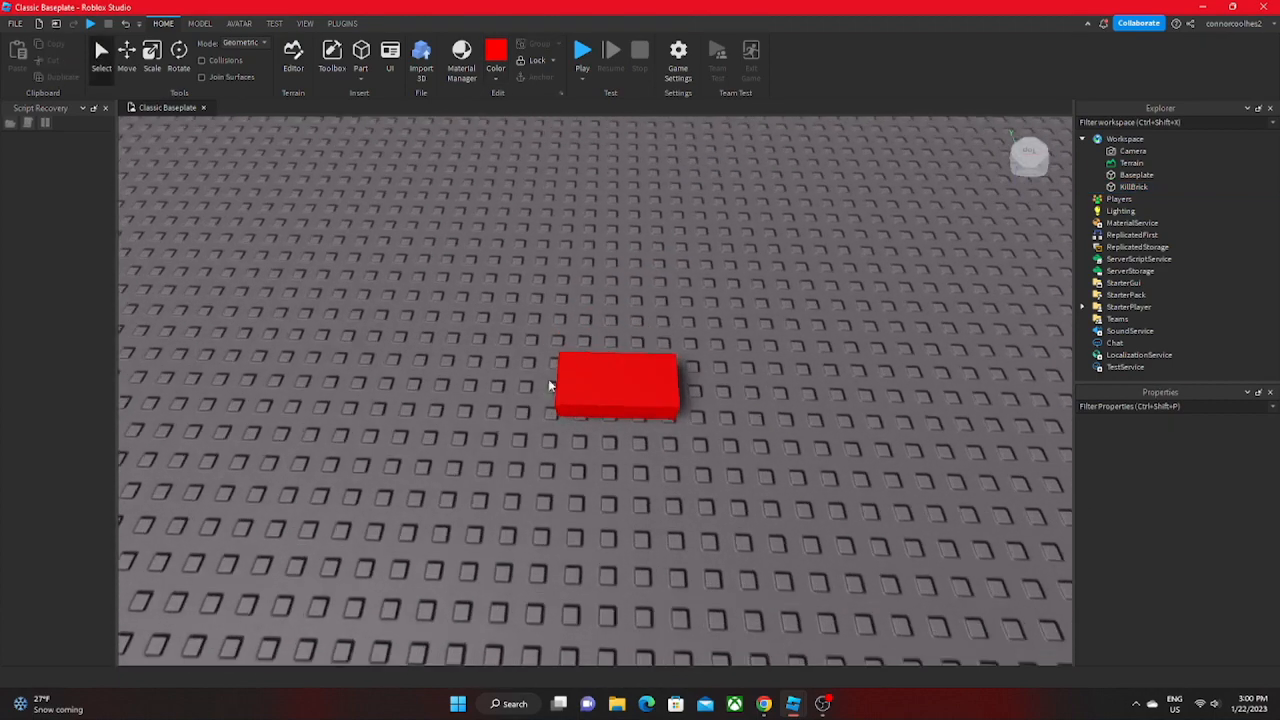
Insert a Script object into KillBrick by searching 'scr' in the object list
click(616, 388)
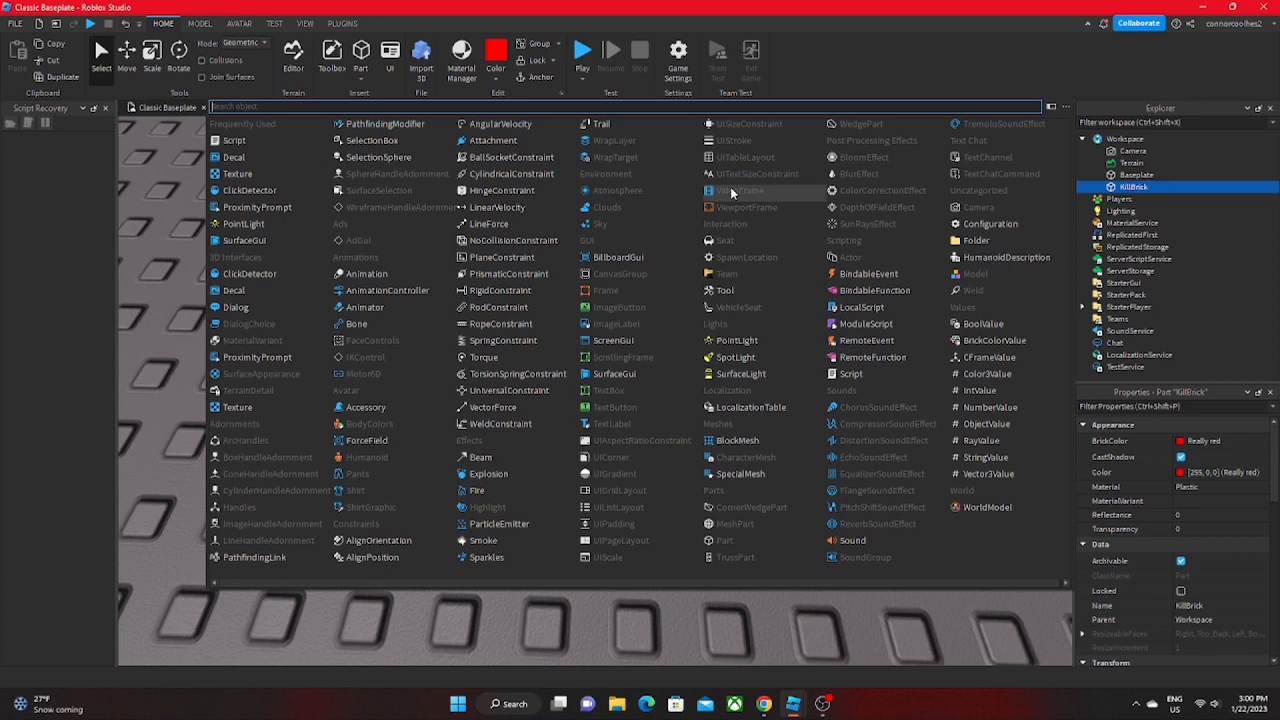
mouse_move(190, 188)
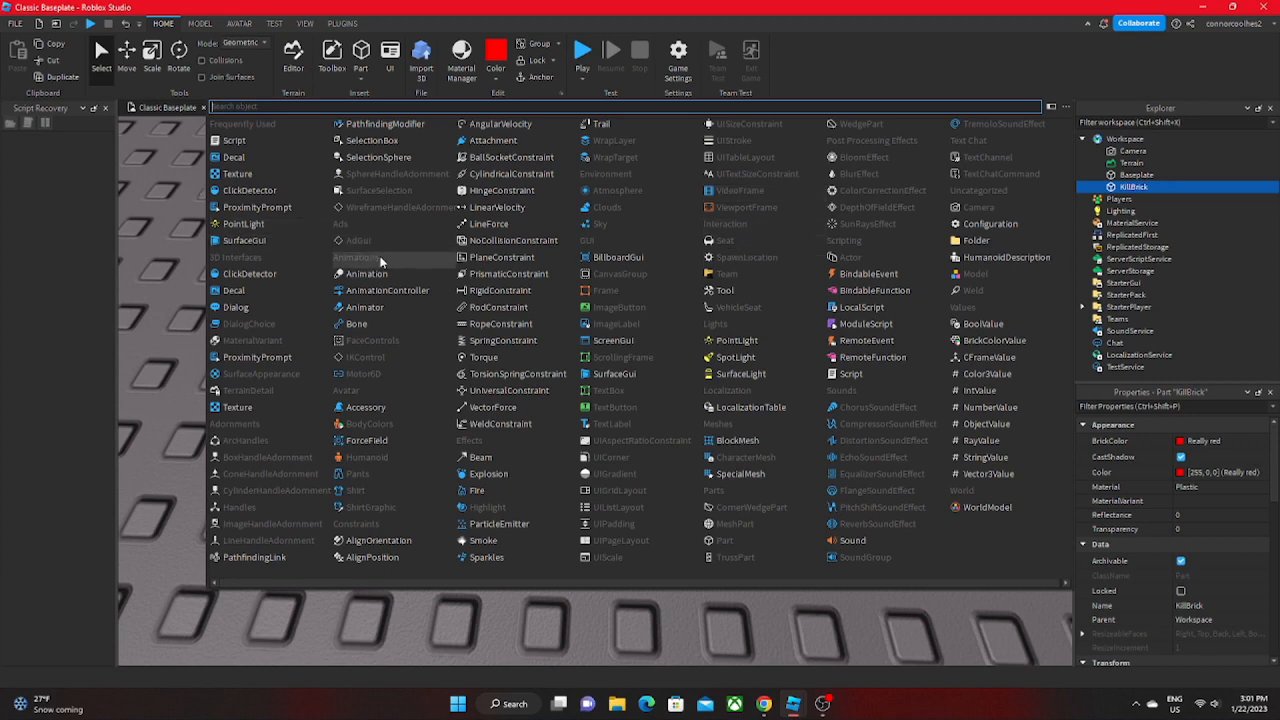
text(scr)
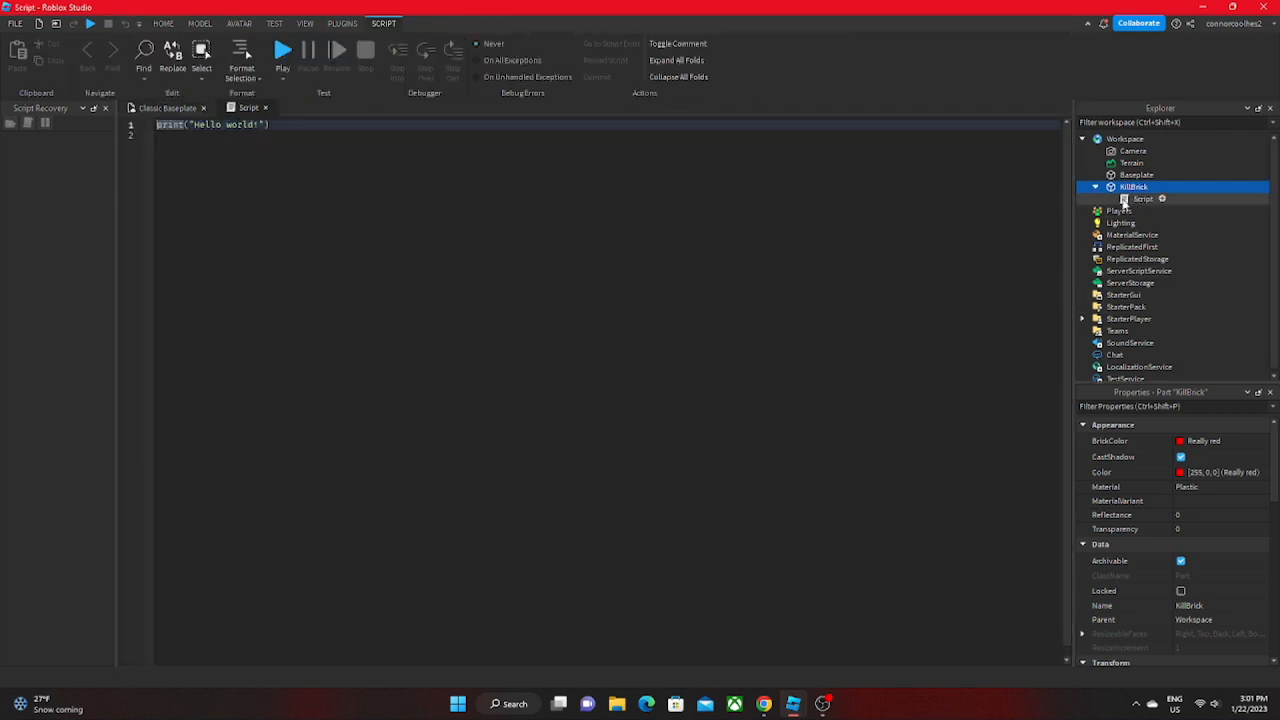
Rename the new script to KillScript and clear its default print line
click(1143, 198)
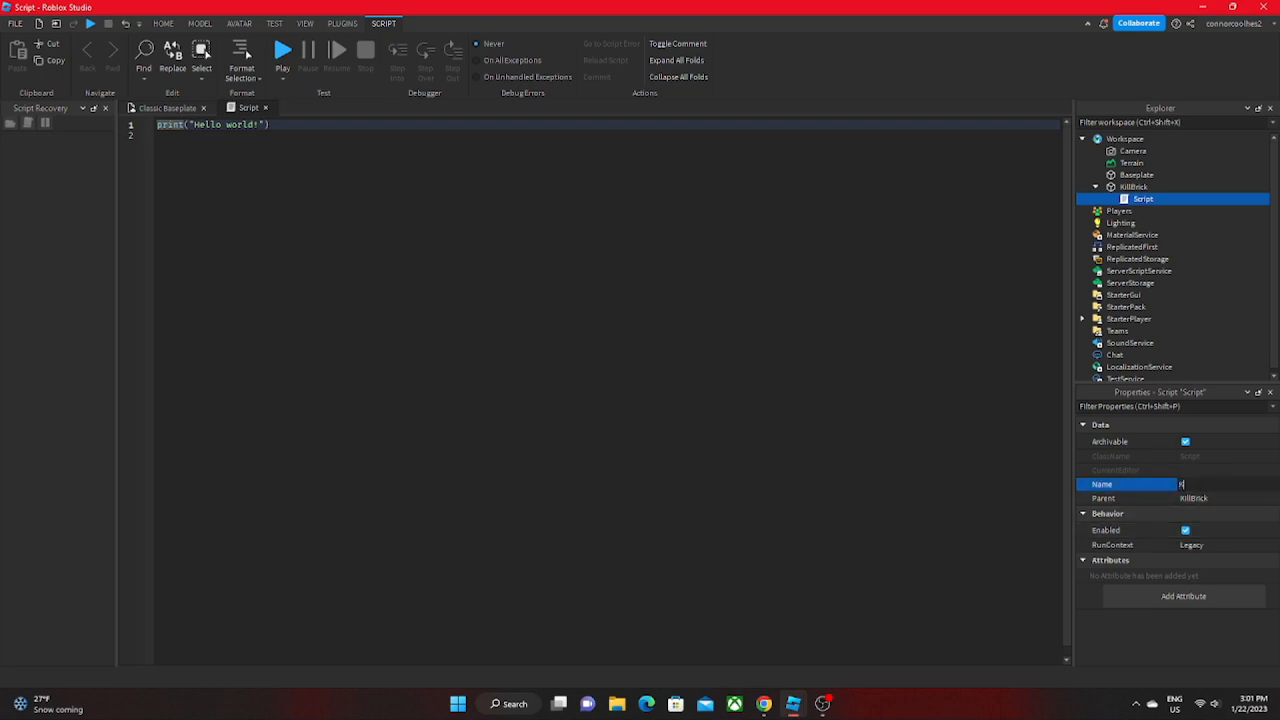
text(KillScript)
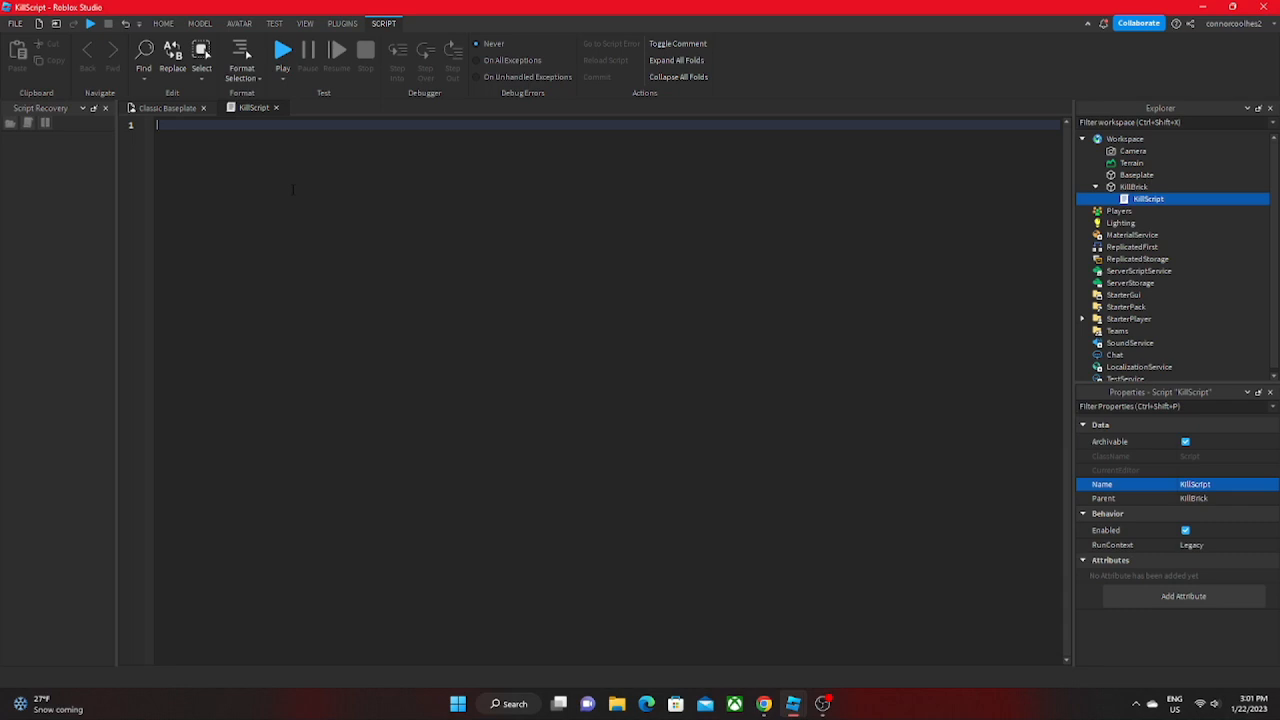
Write the script's first line: local Brick = script.Parent
text(lo)
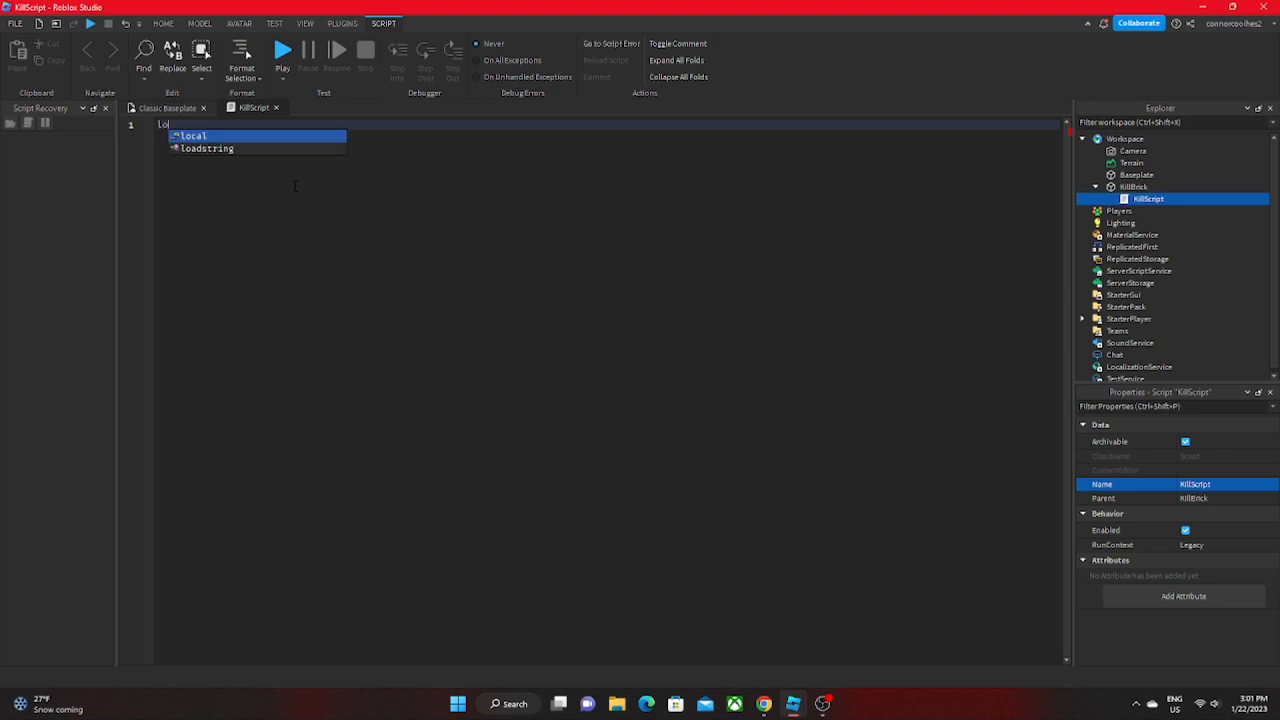
key(Tab)
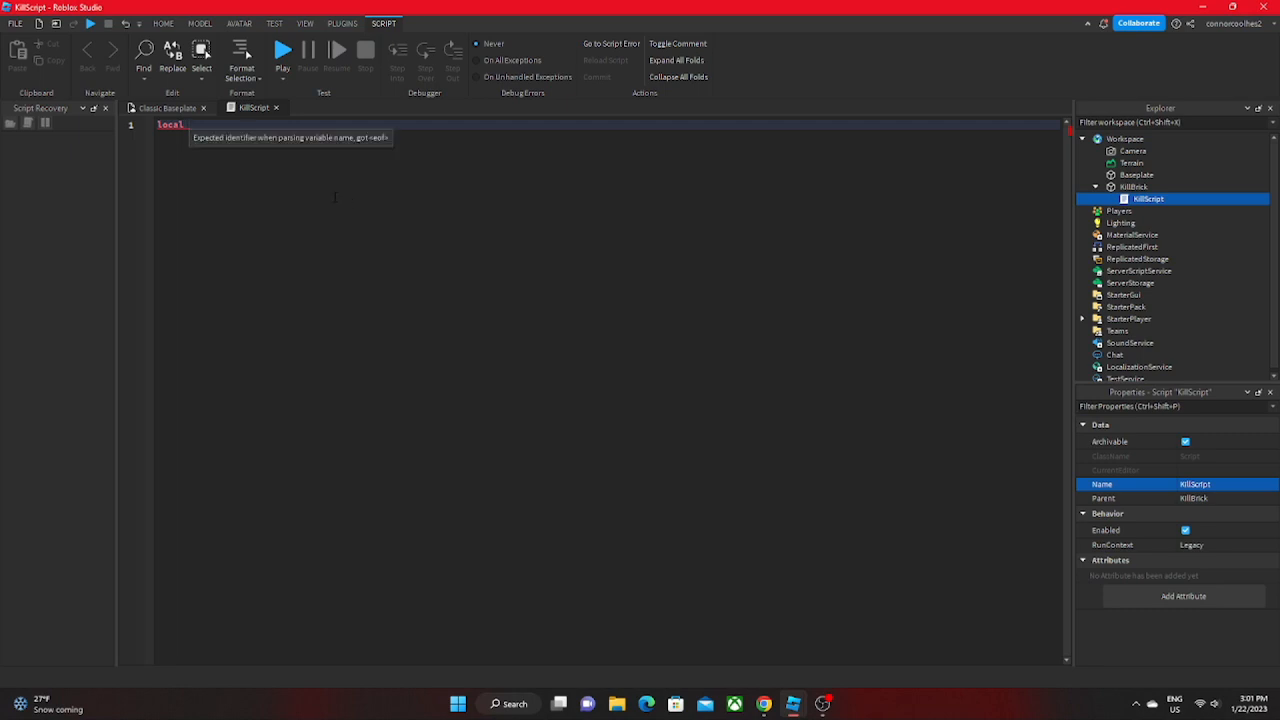
text(Brick  = script.Parent)
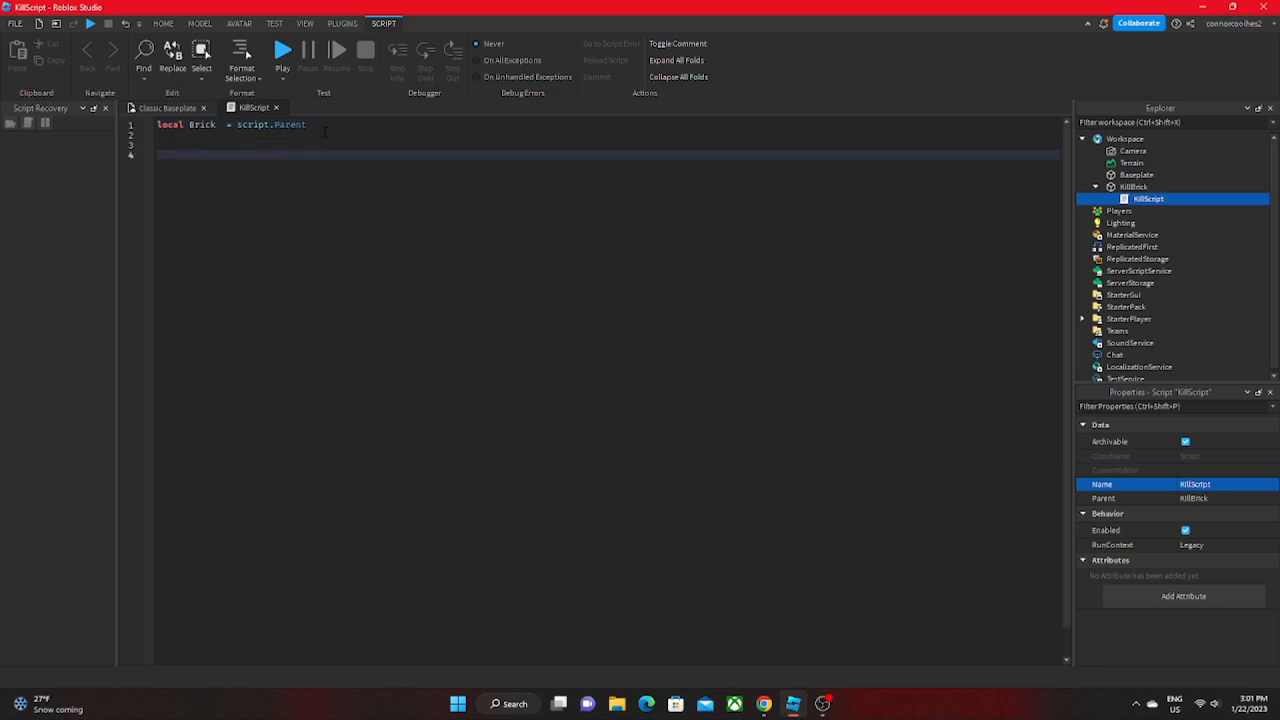
Write local function PlayerTouched(Part) with its first line local Parent = Part.Parent
text(local)
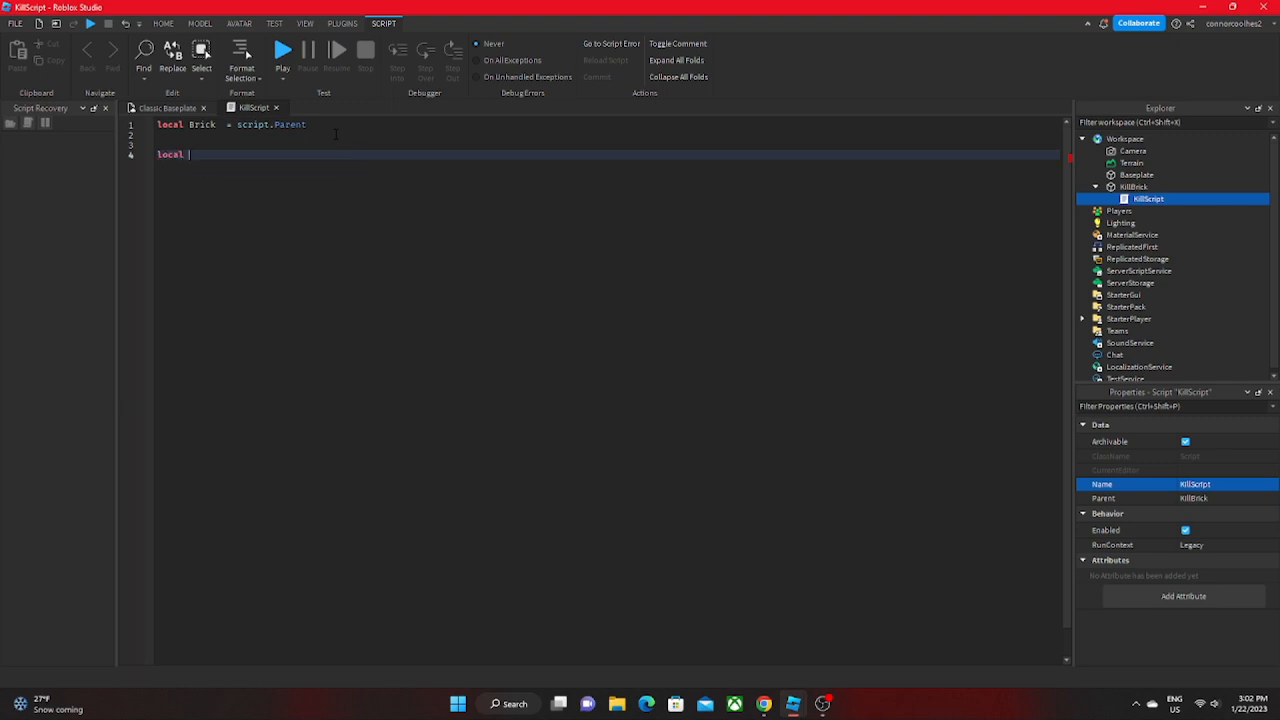
text(function)
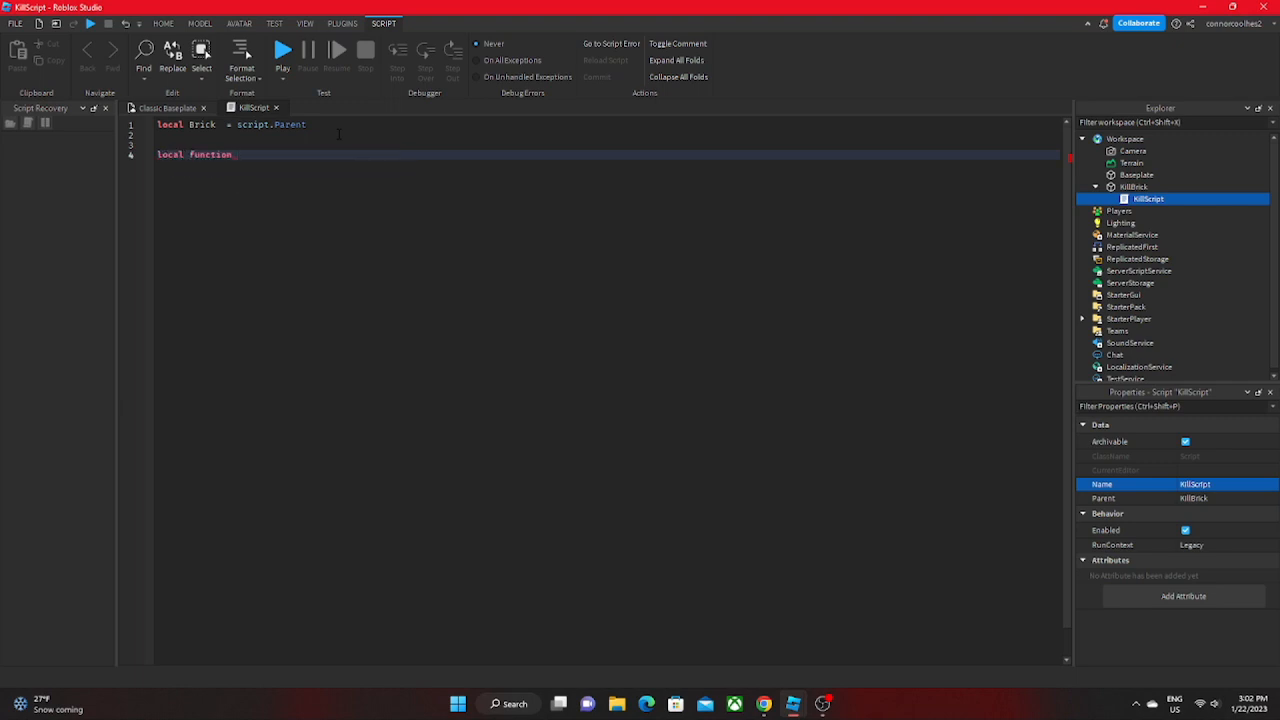
text(PlayerTo)
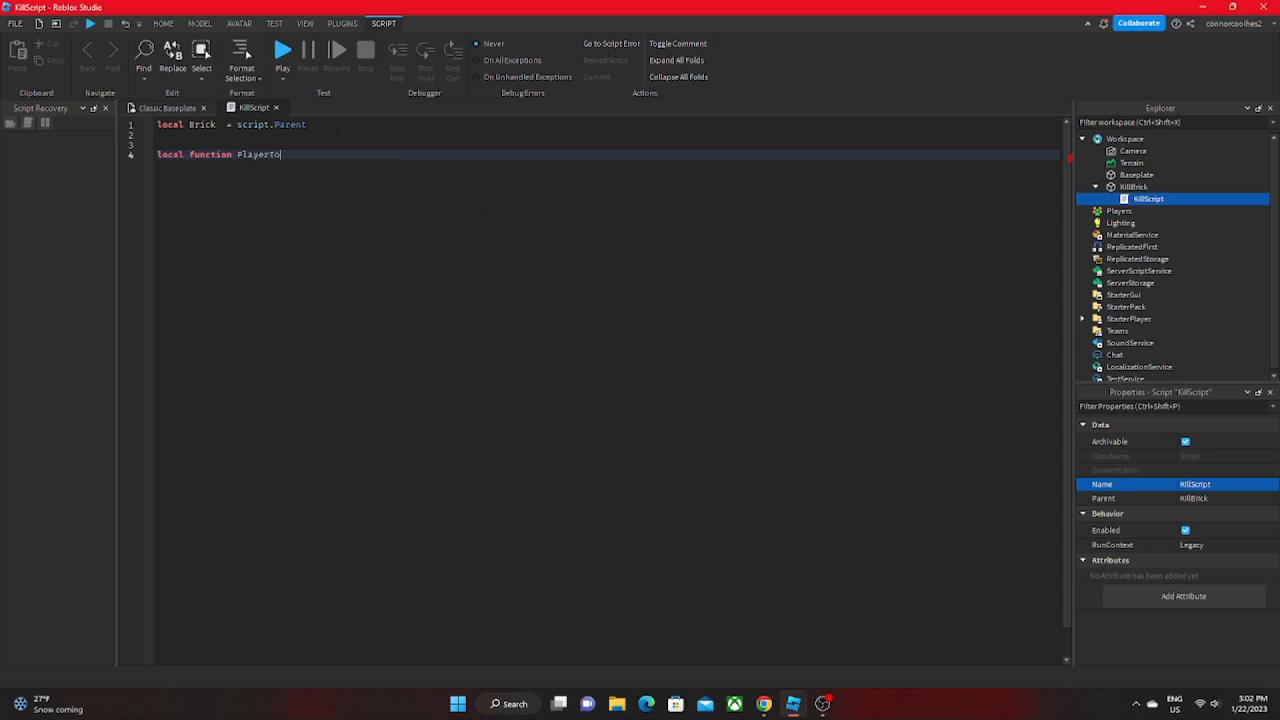
text(uched)
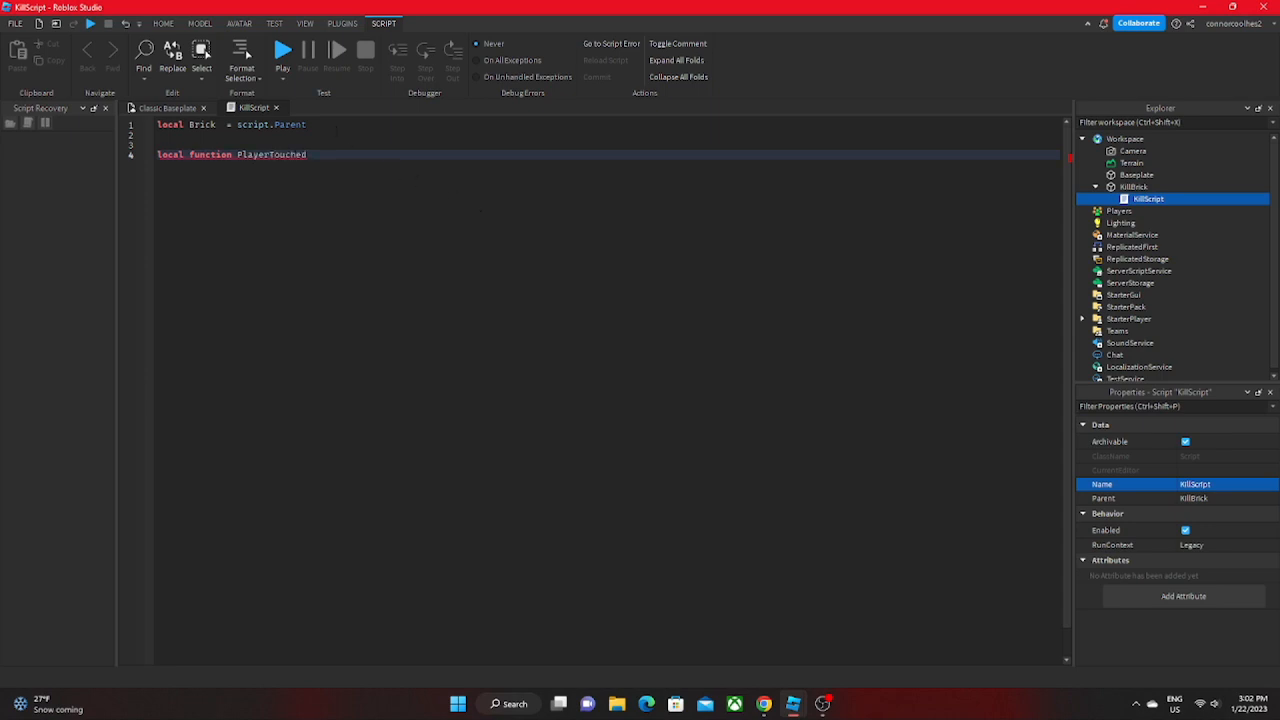
text((P))
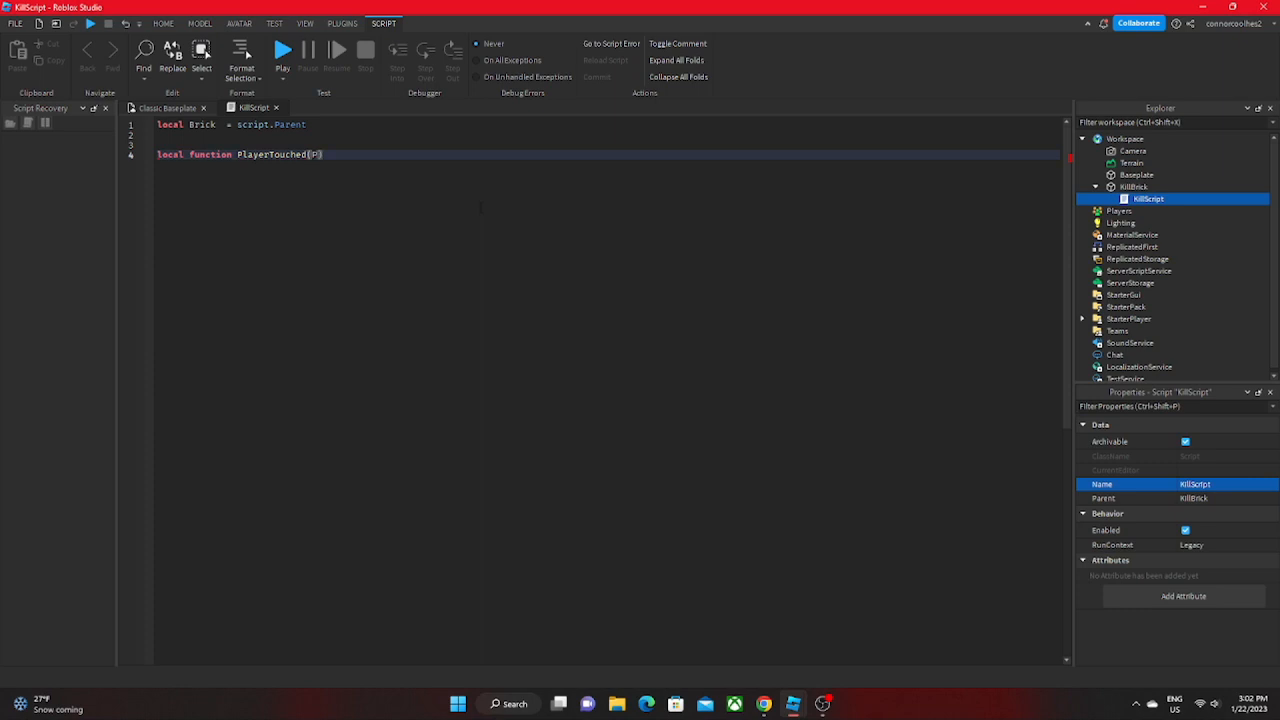
text(art)
text(local P)
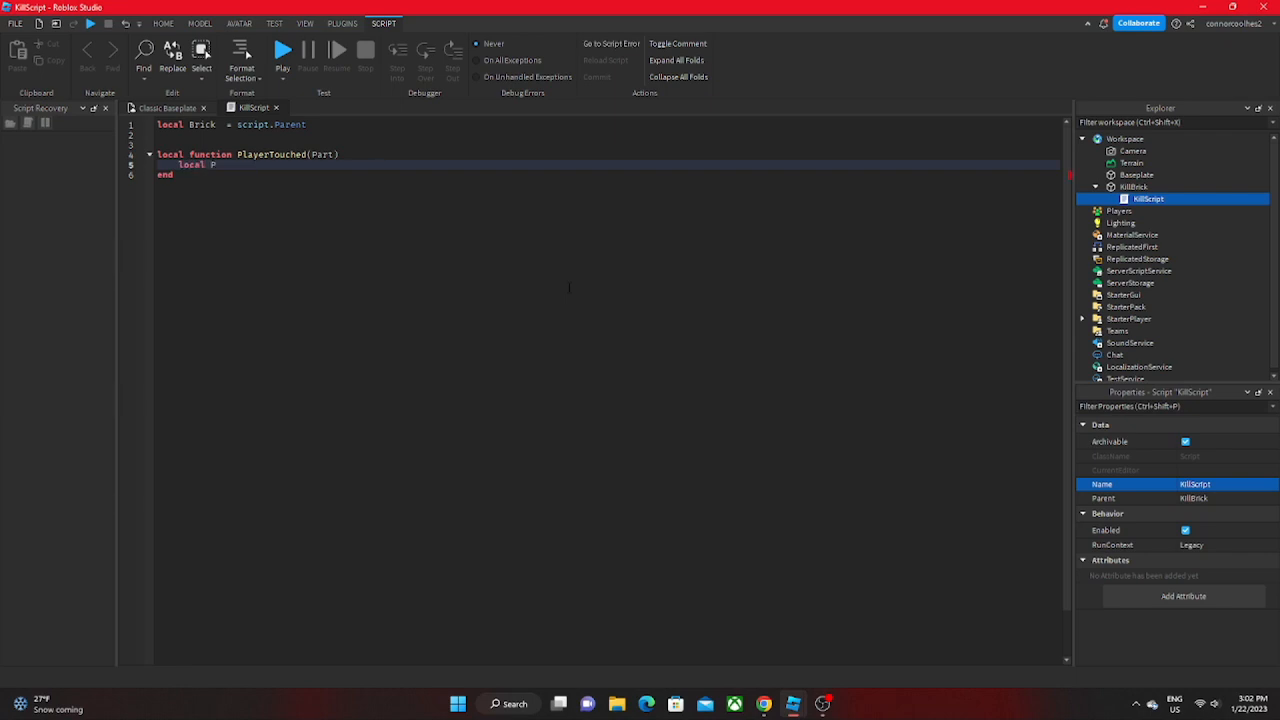
text(arent =)
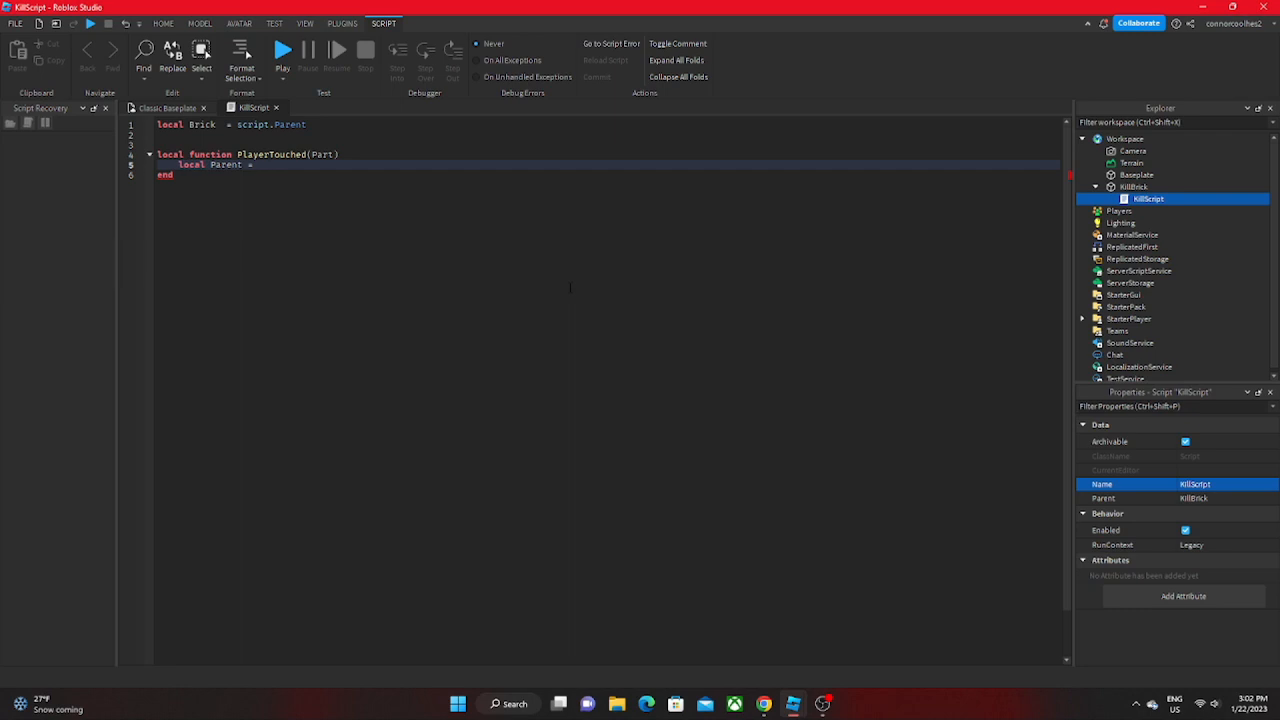
text(Part.Parent)
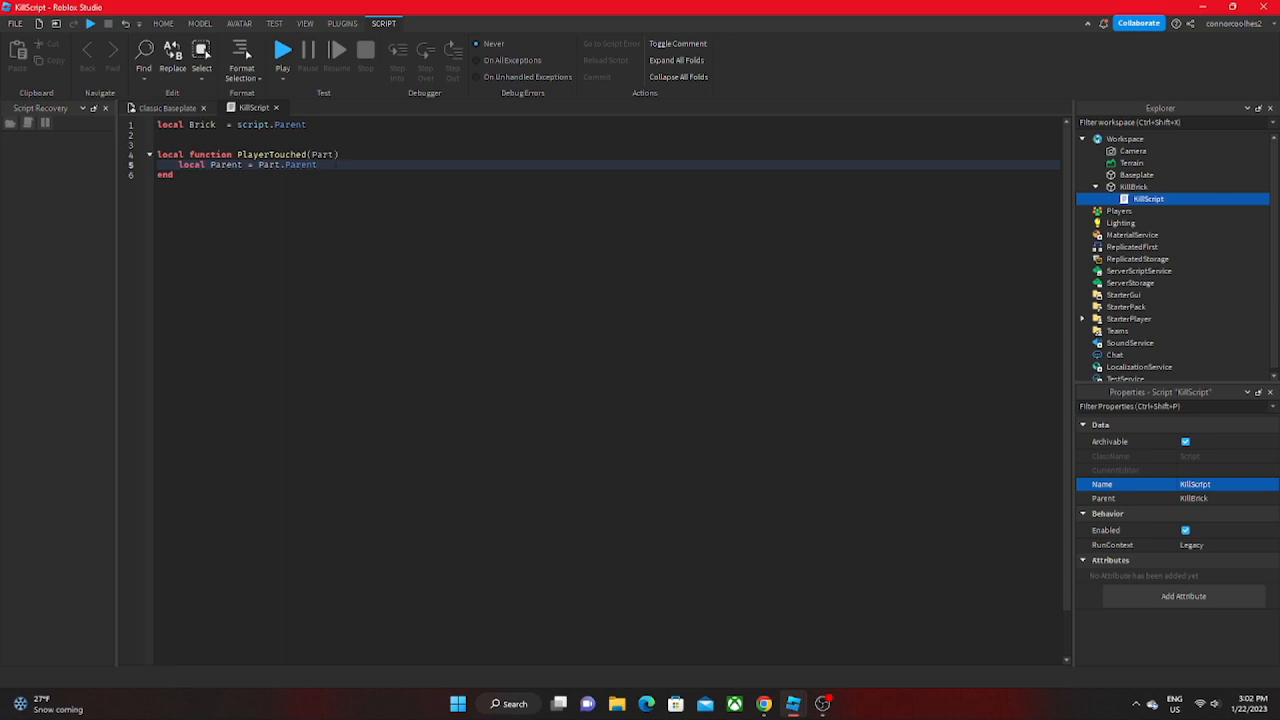
Add an if game.Players:GetPlayerFromCharacter(Parent) check setting Parent.Humanoid.Health = 0
text(if game.)
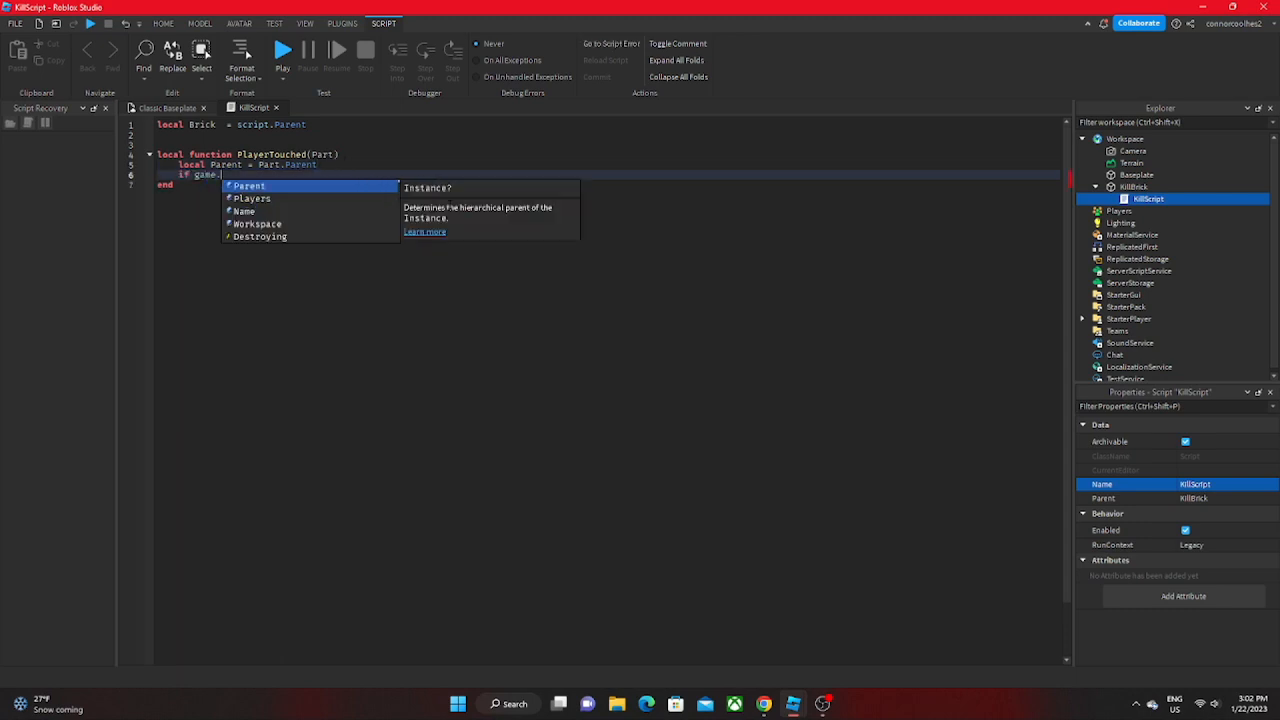
text(Players.)
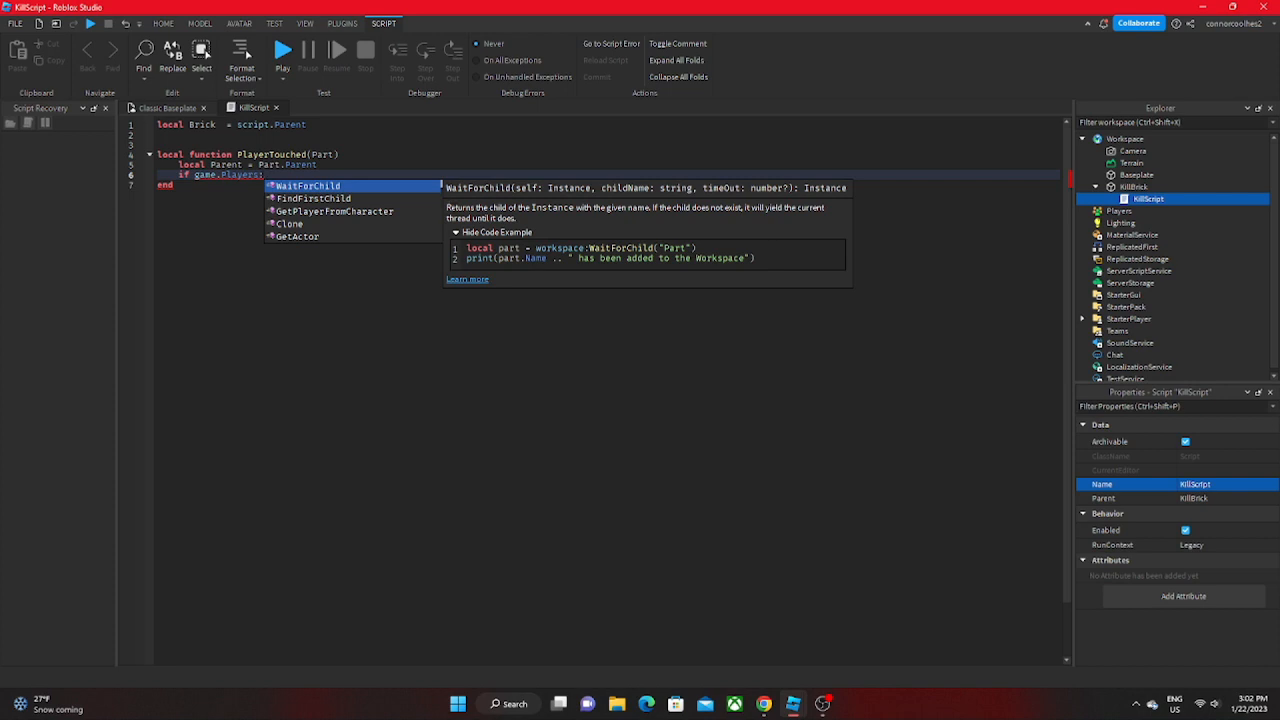
text(GetPlayerFromCharacter()
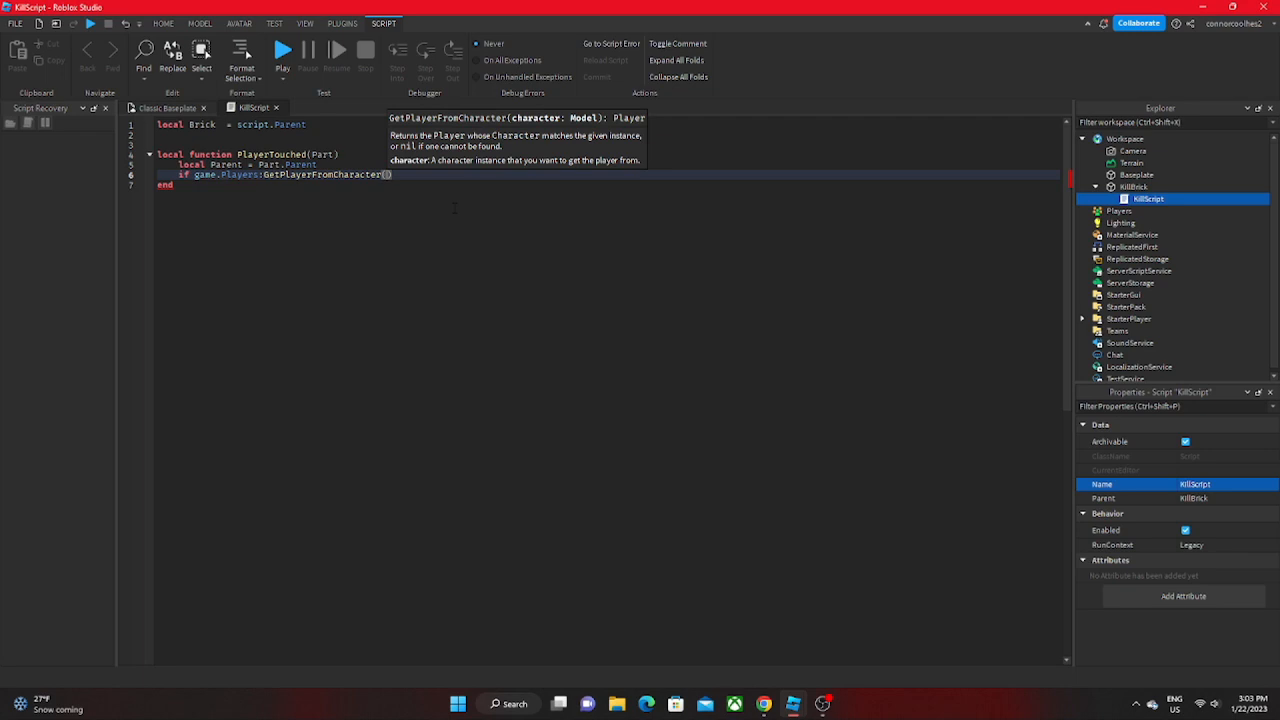
text(Parent)
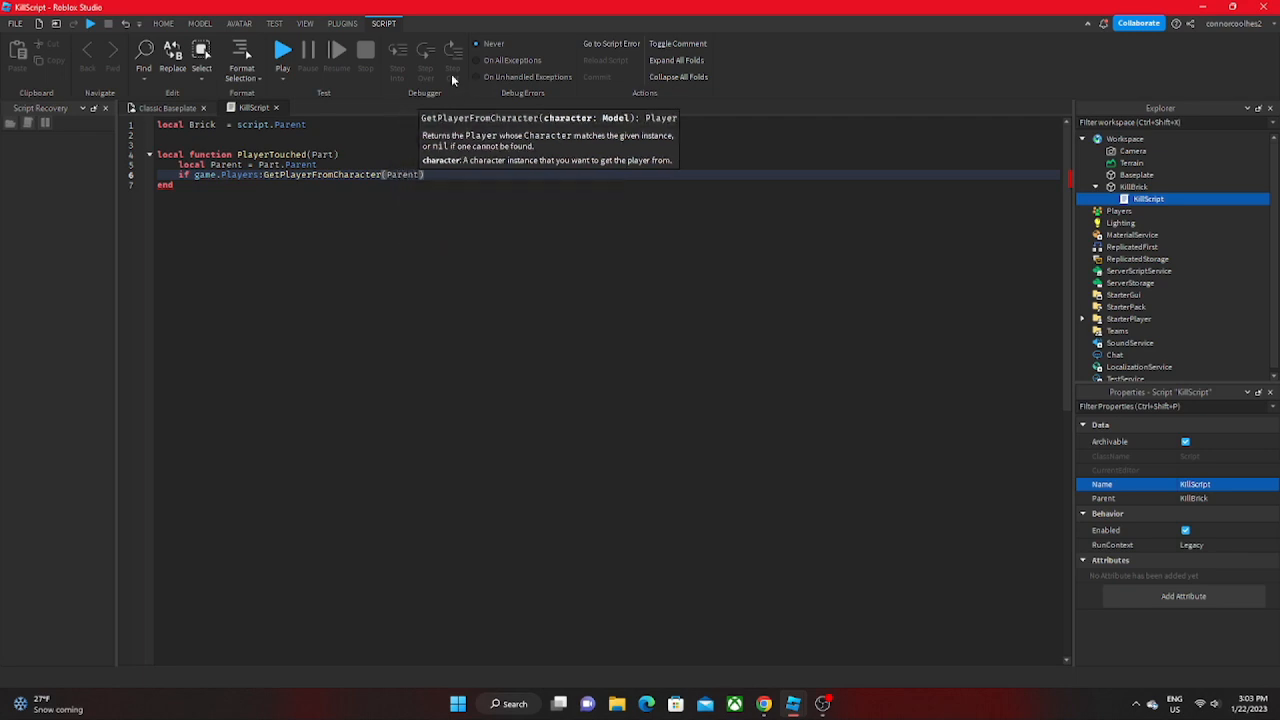
text(then)
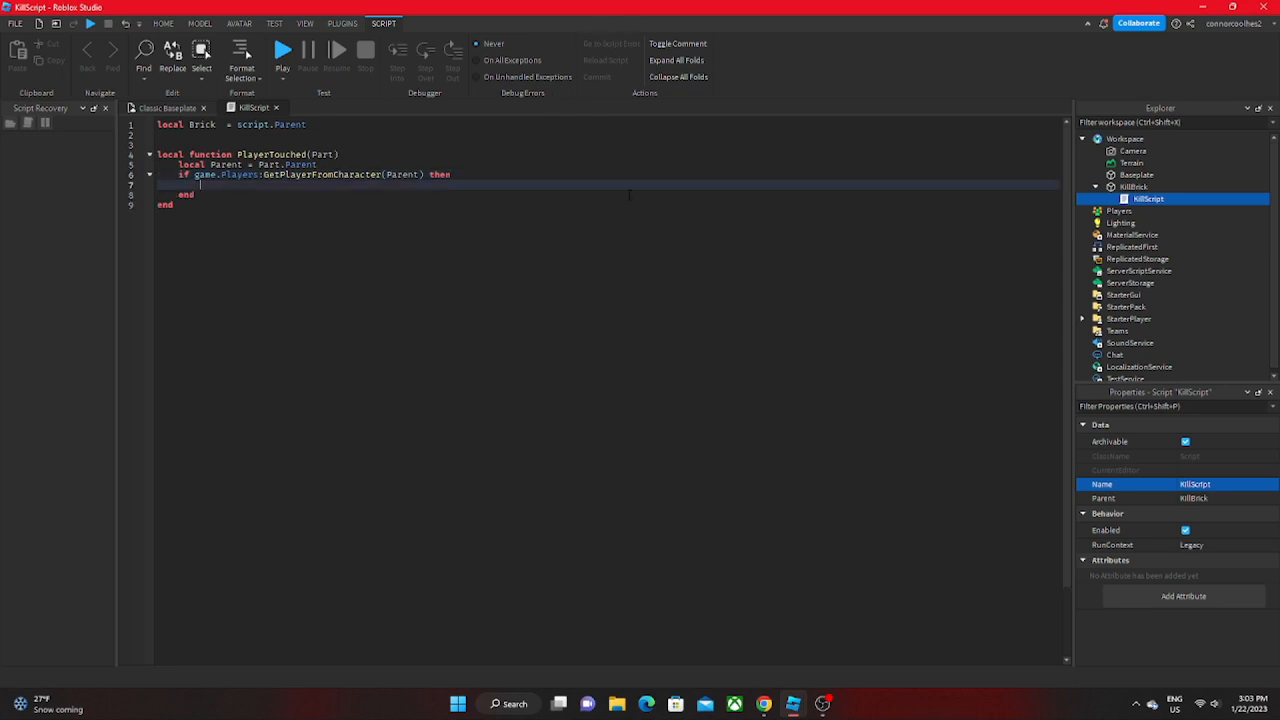
text(Pare)
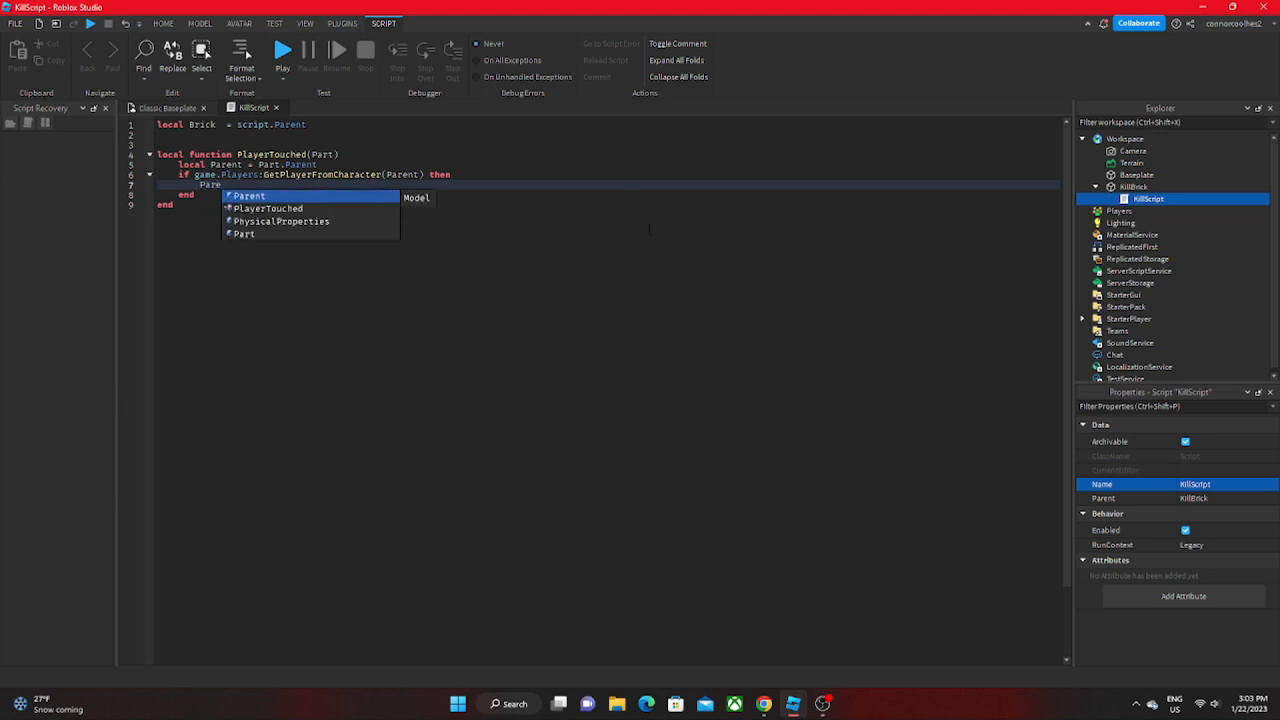
text(.)
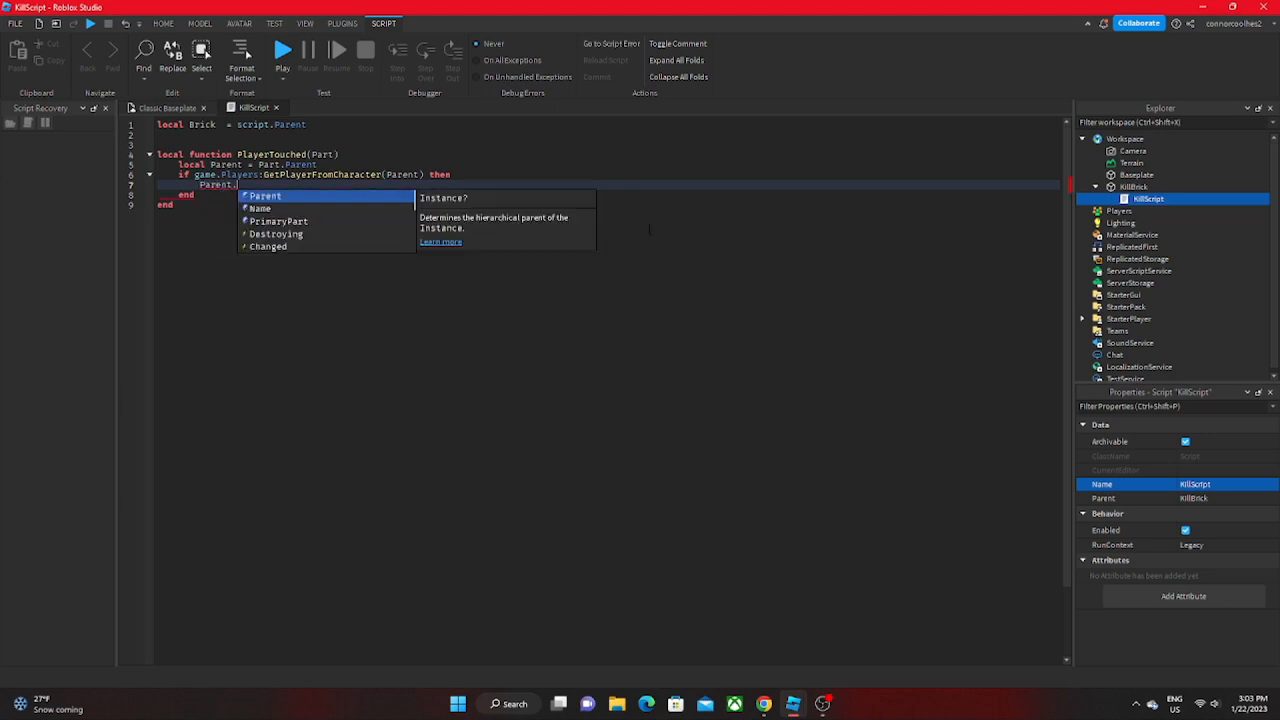
text(Humanoid.Health = 0)
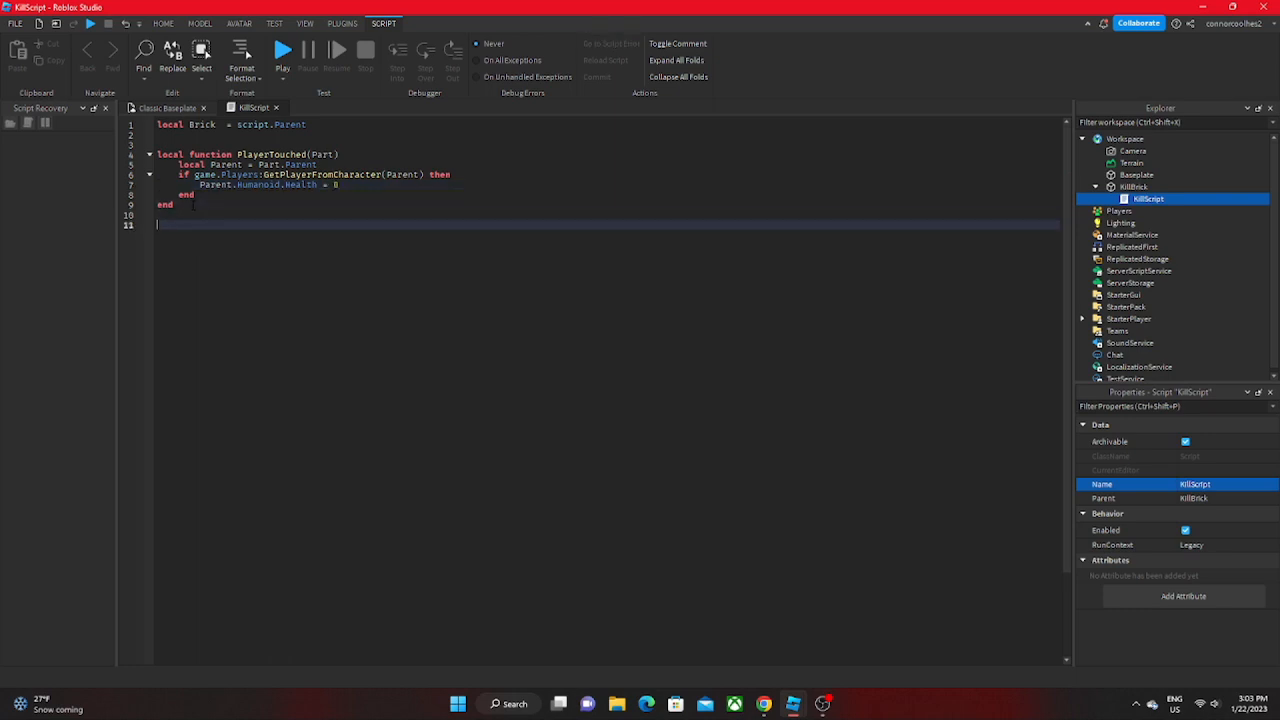
Add Brick.Touched:connect(PlayerTouched), then playtest from the Classic Baseplate tab
text(Brick)
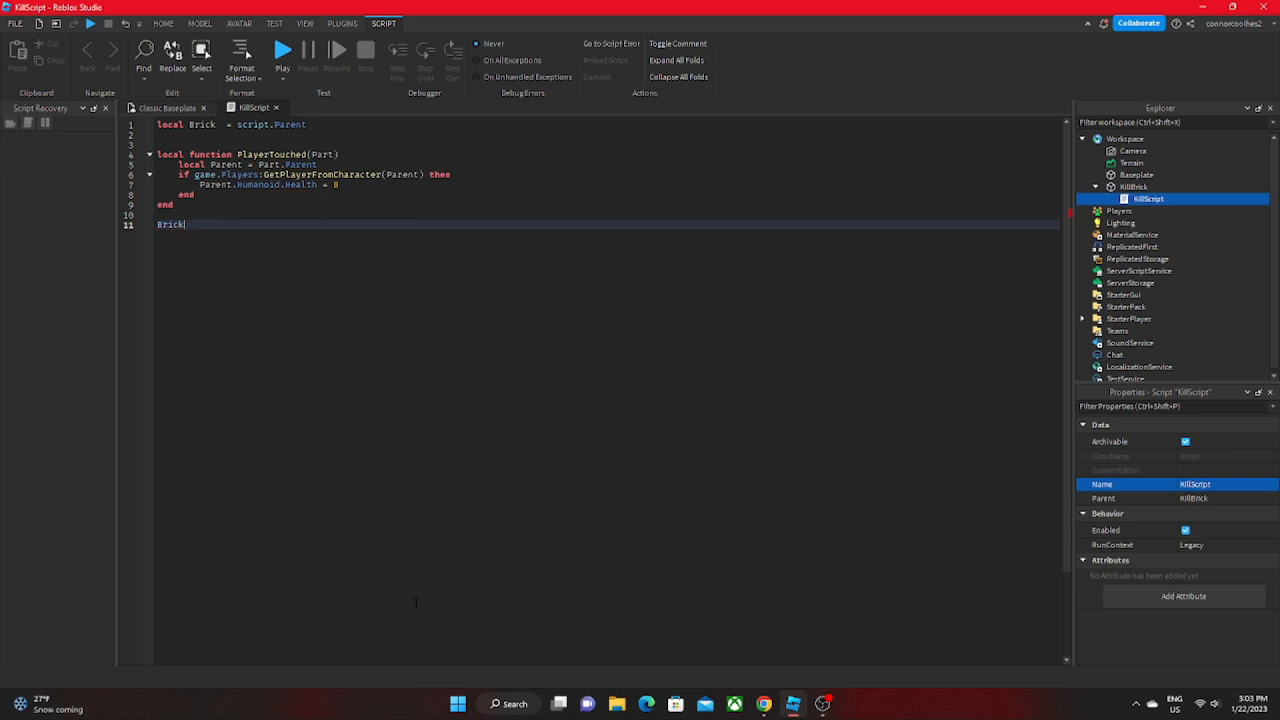
text(.)
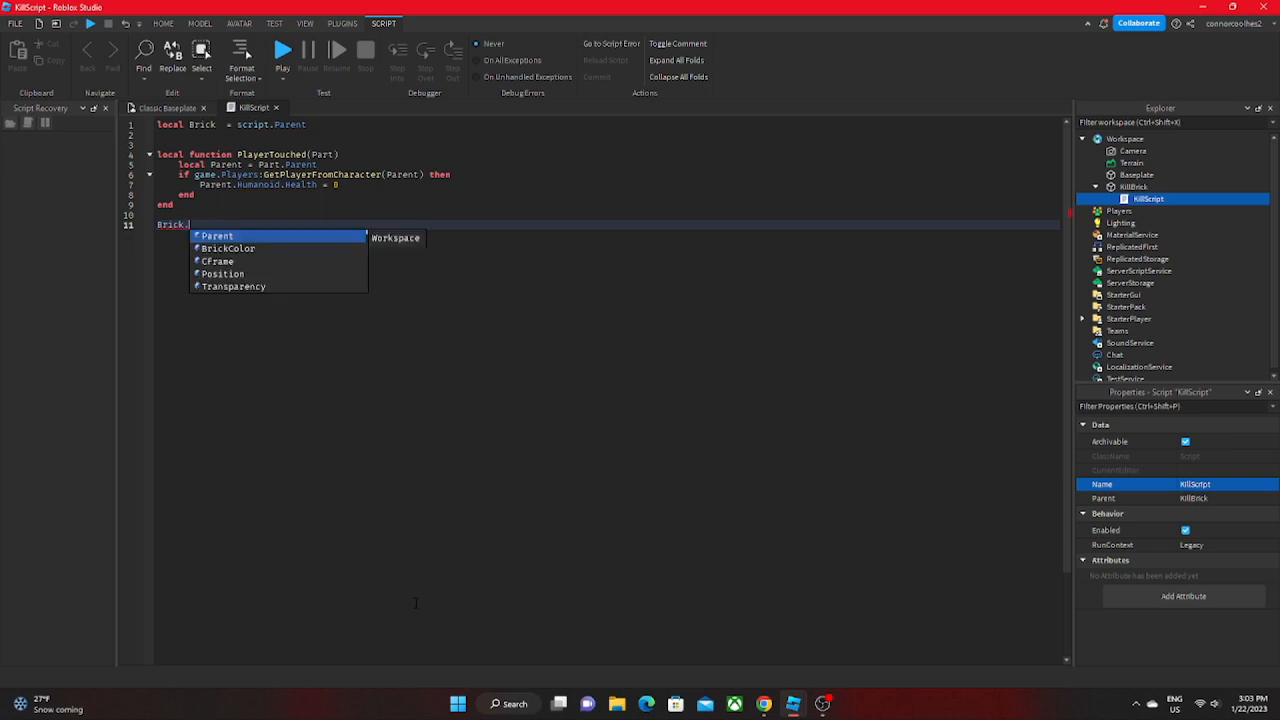
text(Touched:)
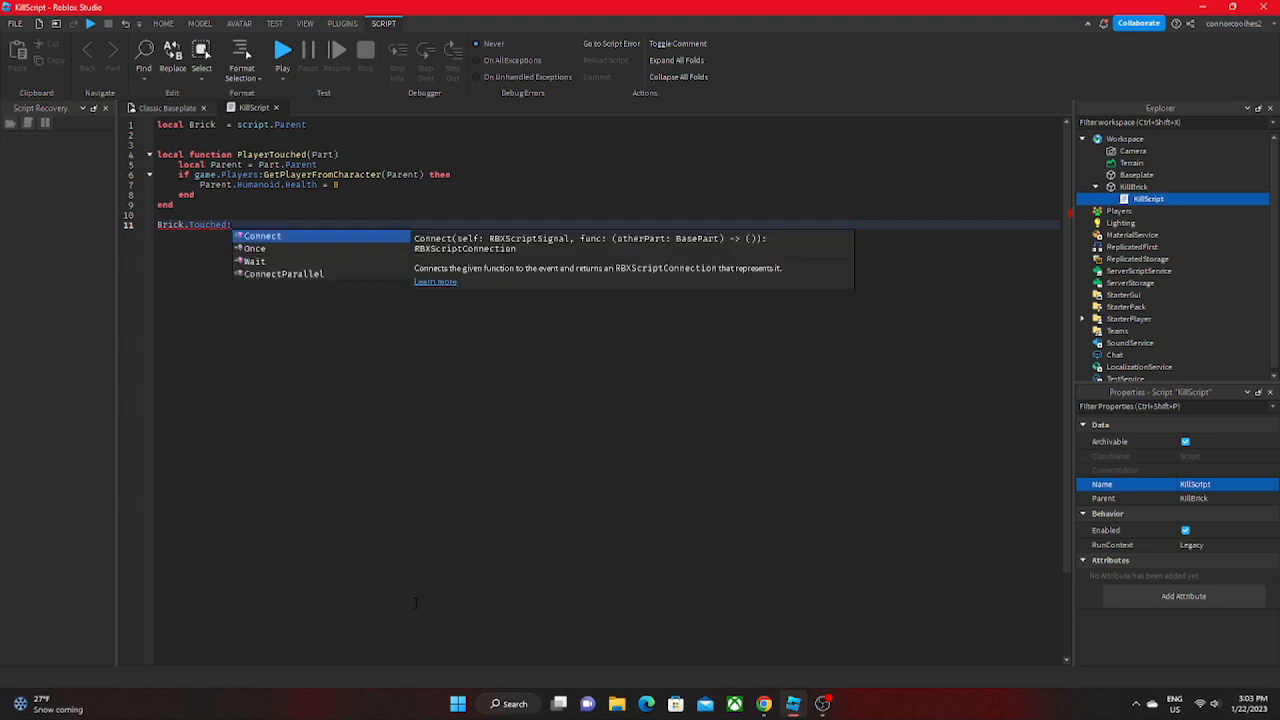
text(co)
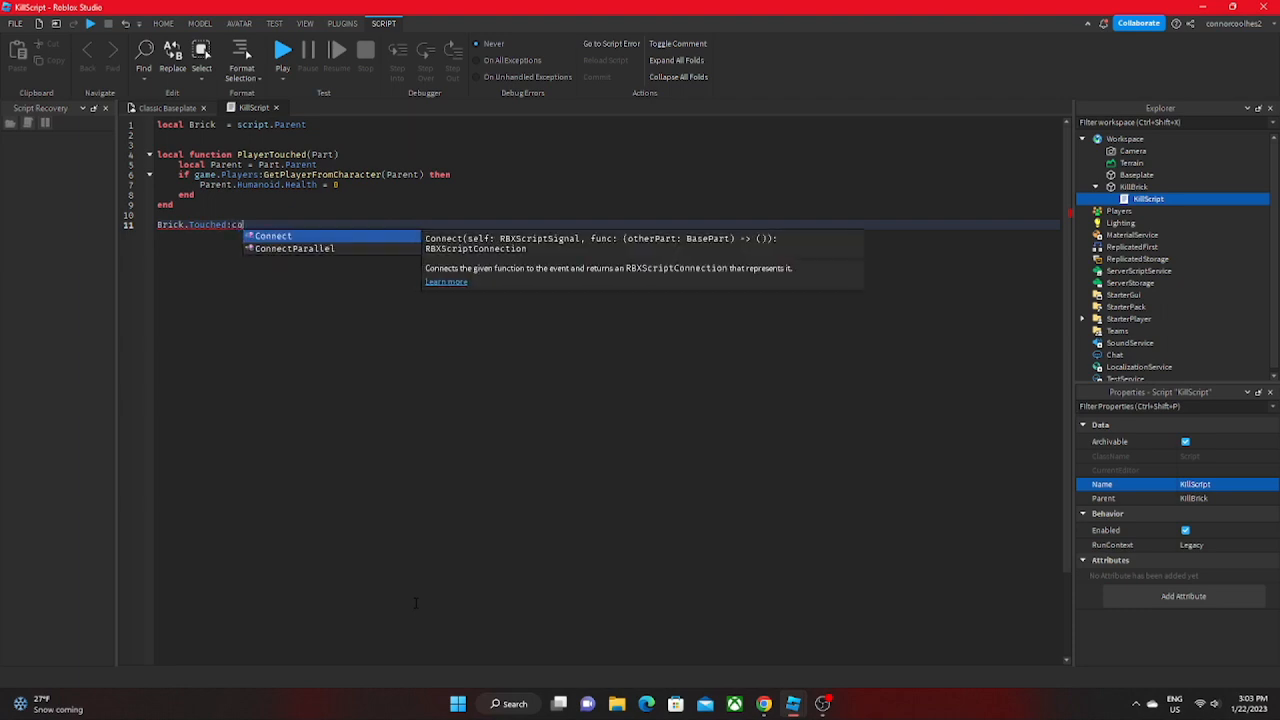
text(nnect)
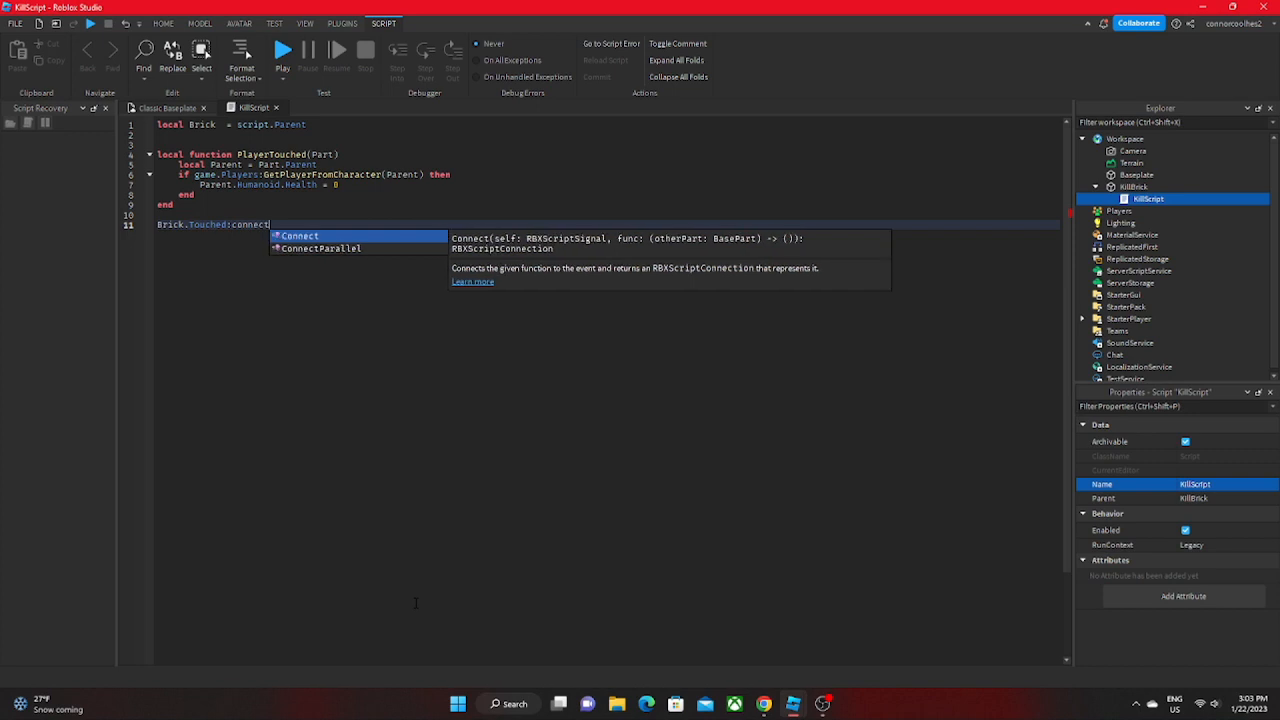
text((Pl)
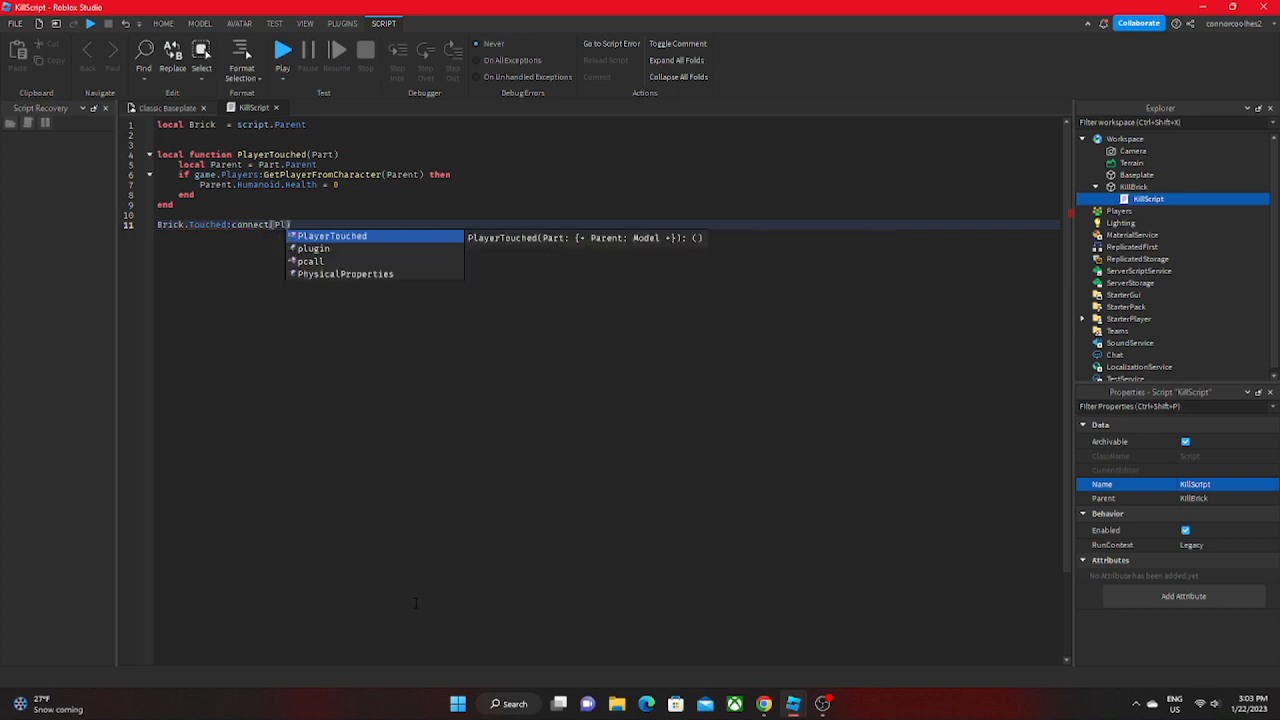
key(Tab)
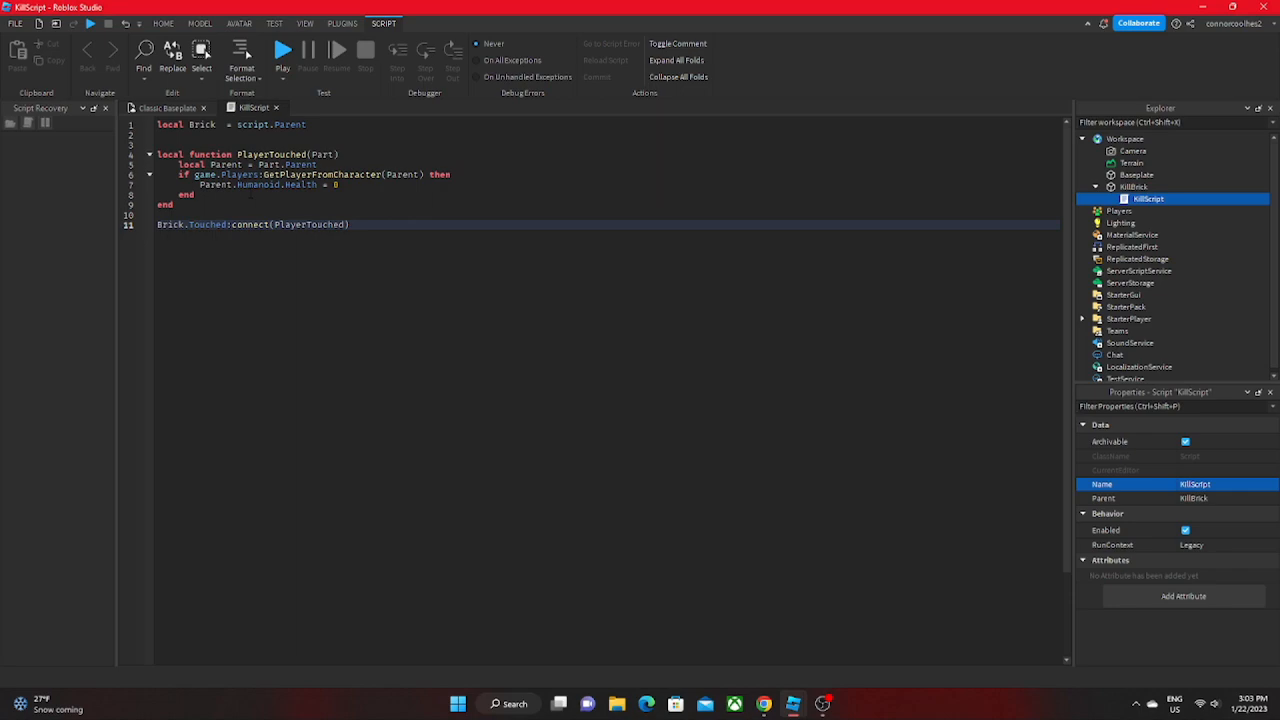
click(165, 107)
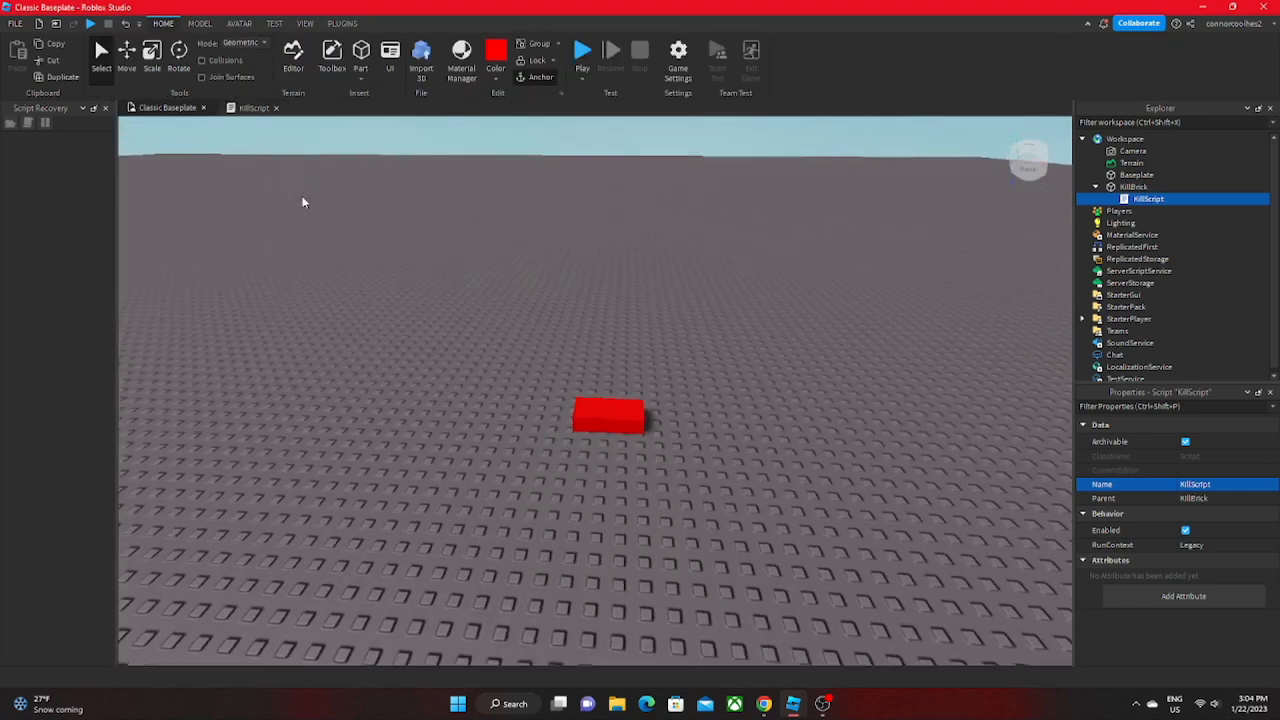
click(583, 50)
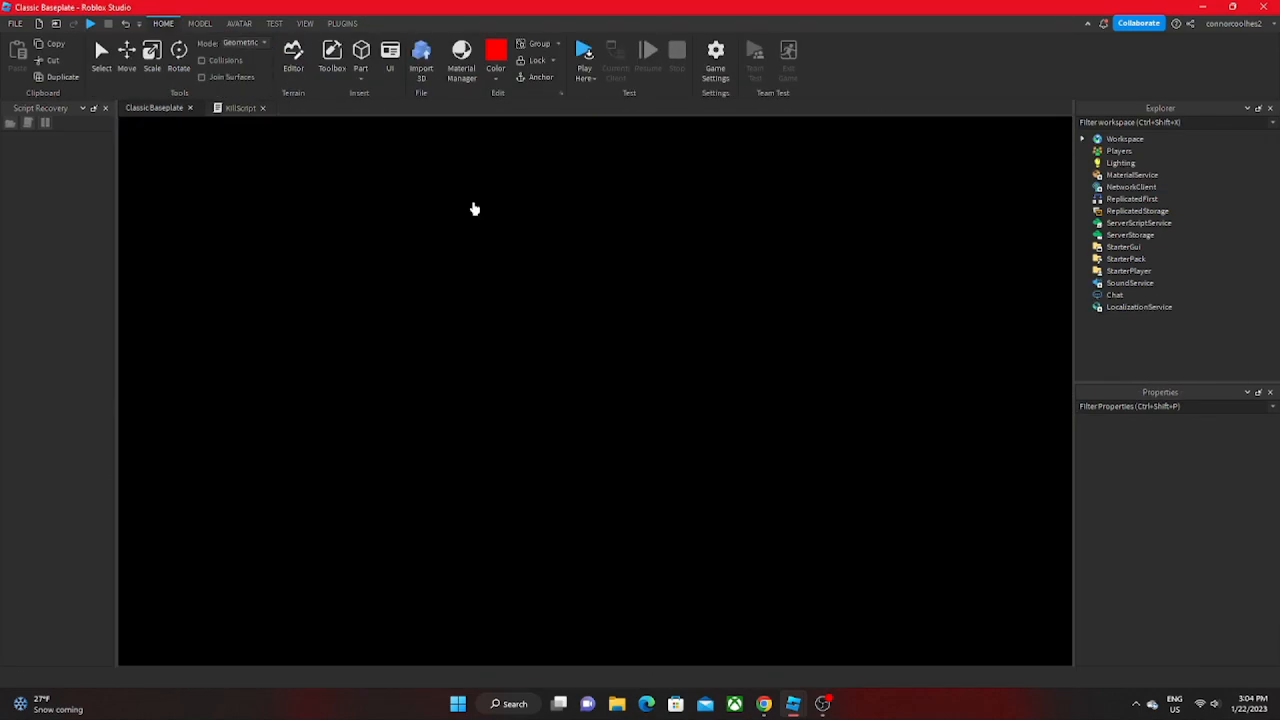